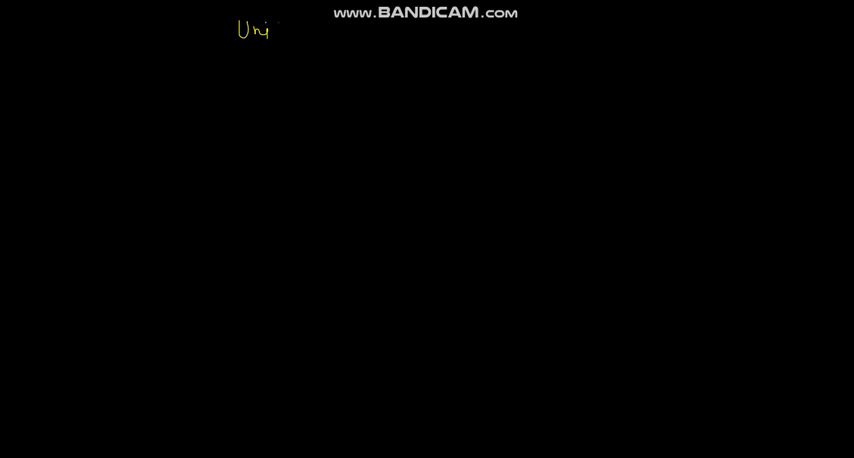
Handwrite and underline the title 'Uniform & Non uniform motion' and an 'Ex' label below
{"action": "type", "text": "form & Non uniform motion"}
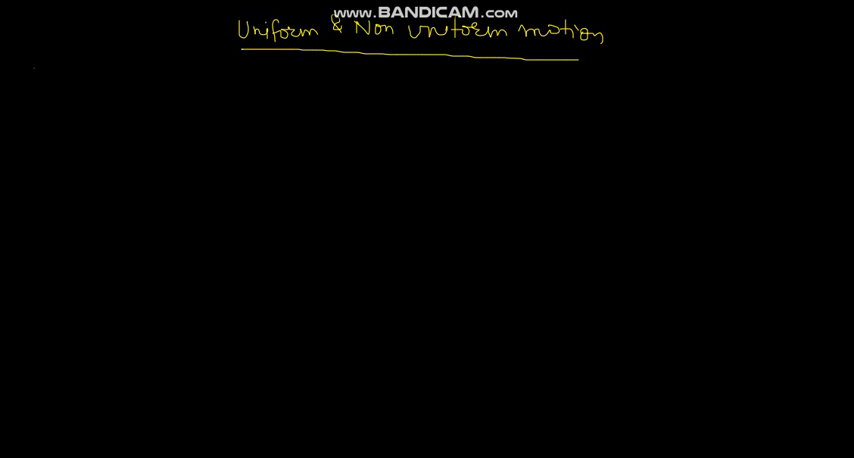
{"action": "type", "text": "Ex"}
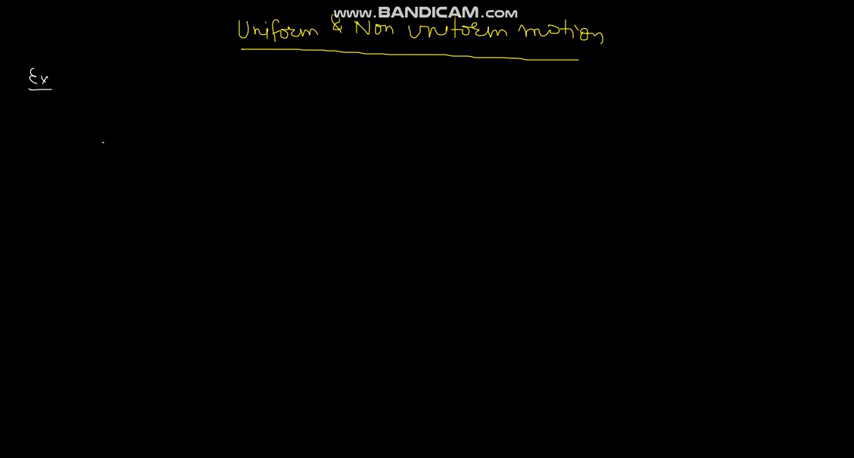
Draw the road line with a car at point A and mark the first 4 km span
{"action": "left_click_drag", "start_coordinate": [100, 145], "coordinate": [665, 157]}
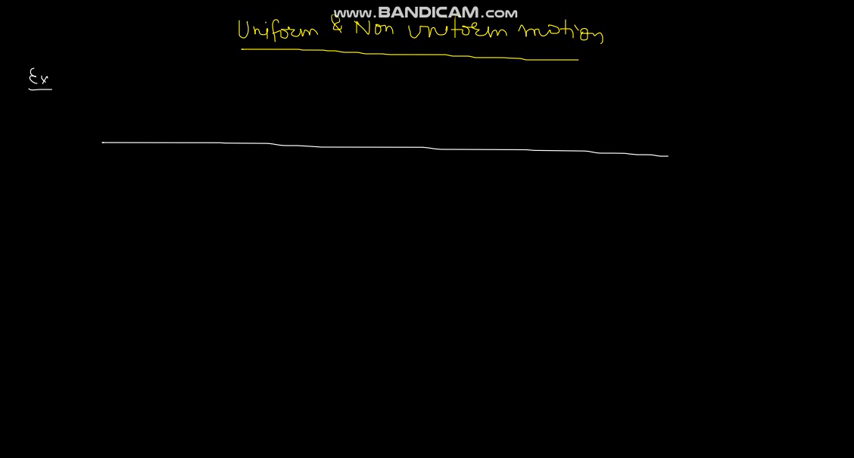
{"action": "left_click_drag", "start_coordinate": [128, 132], "coordinate": [178, 132]}
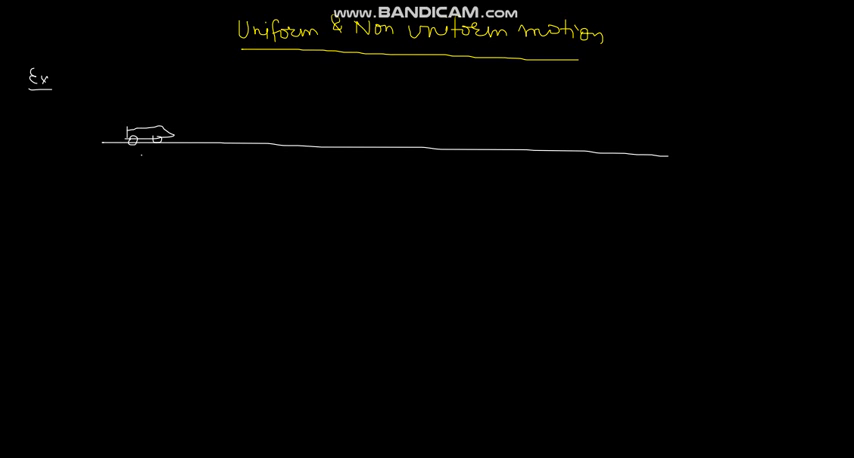
{"action": "type", "text": "A"}
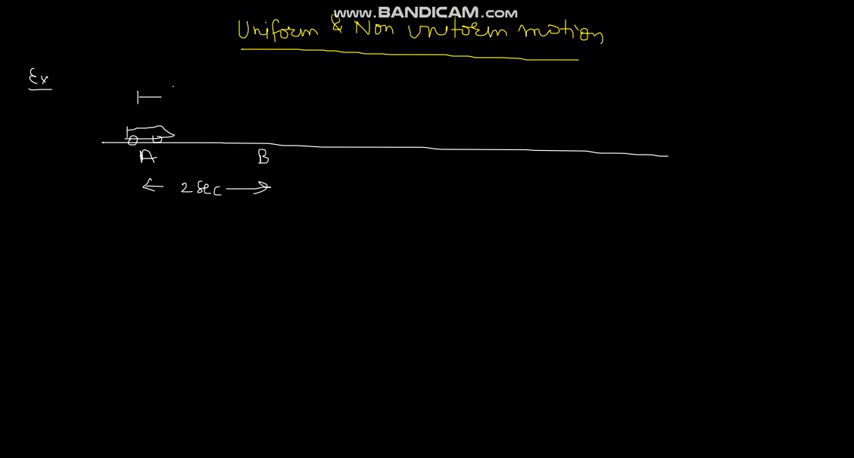
{"action": "type", "text": "4 km"}
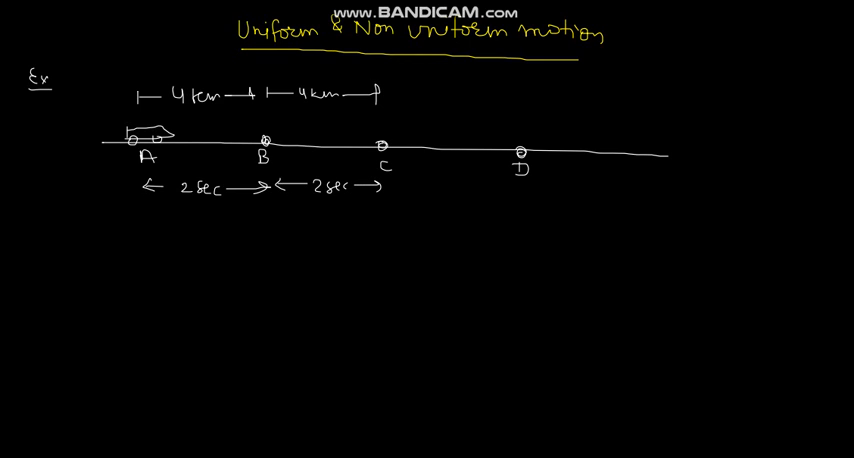
Extend a third 4 km arrow toward D and begin the circled 'equal' note
{"action": "left_click_drag", "start_coordinate": [378, 96], "coordinate": [510, 90]}
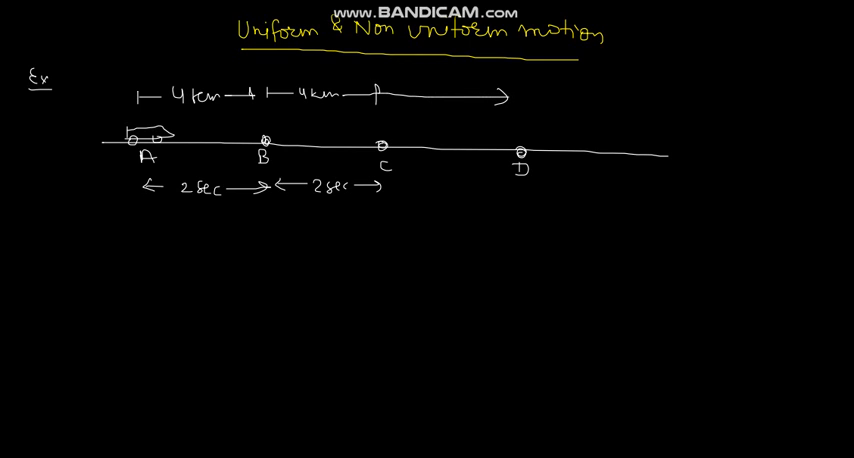
{"action": "type", "text": "4 km"}
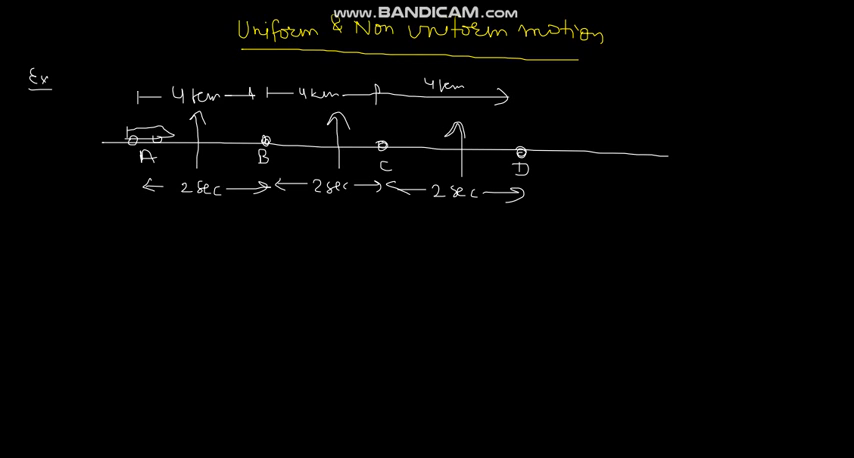
{"action": "type", "text": "Eequ"}
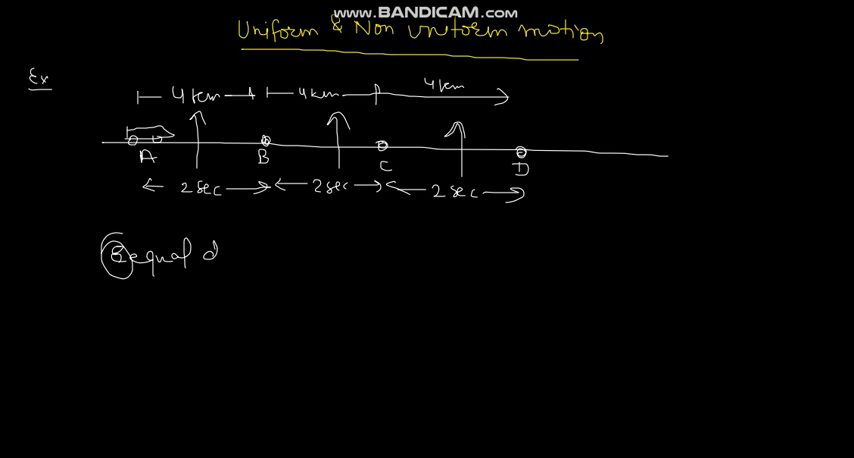
Handwrite 'distance travelled in equal interval of time' to complete the note
{"action": "type", "text": "distance"}
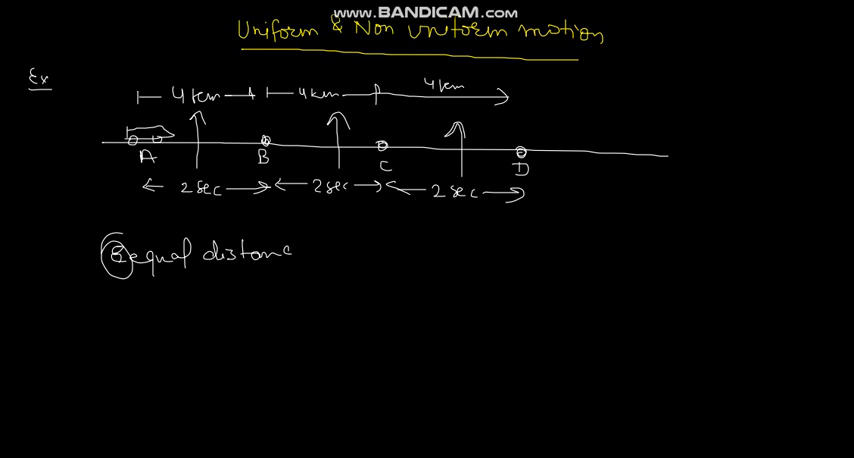
{"action": "type", "text": "traw"}
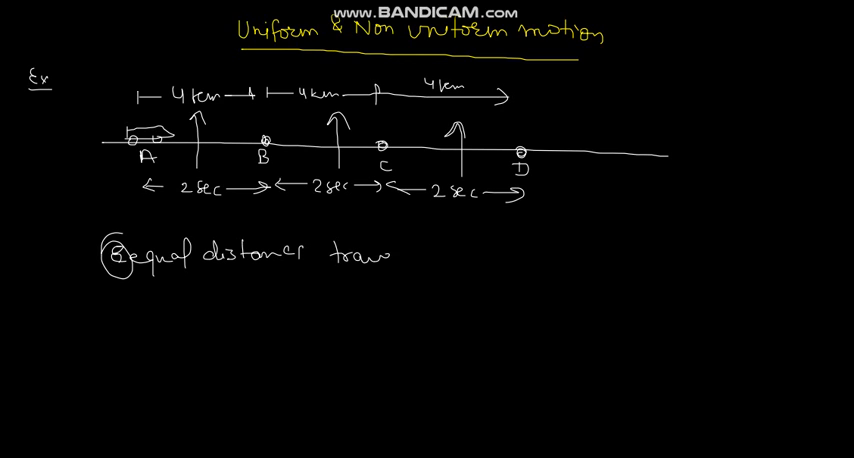
{"action": "type", "text": "travelled i"}
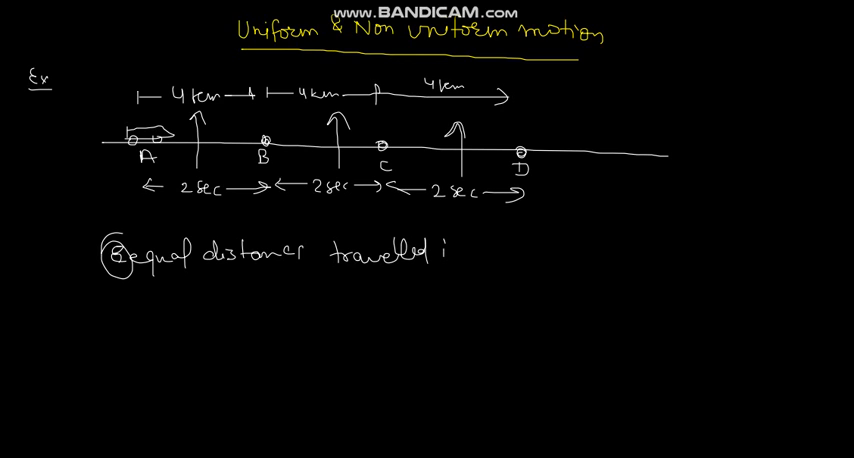
{"action": "type", "text": "in eq"}
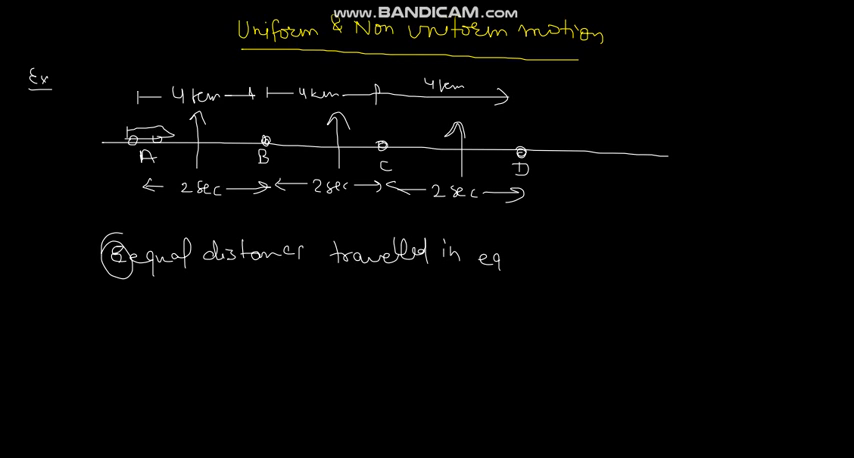
{"action": "type", "text": "equal i"}
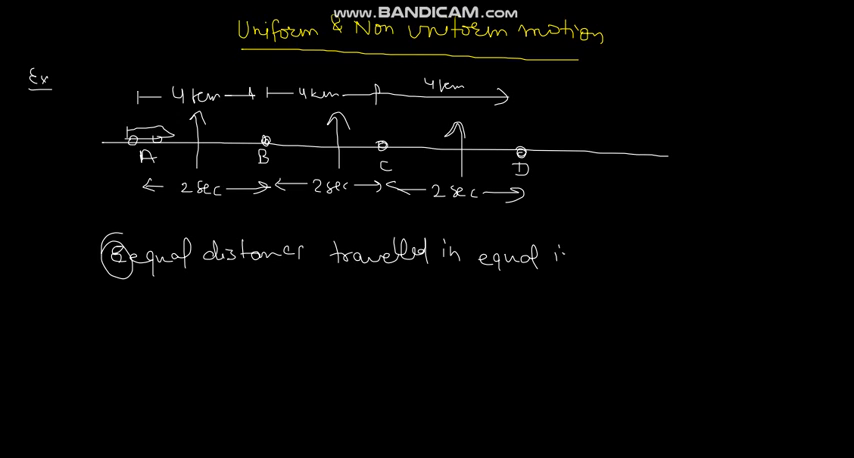
{"action": "type", "text": "nterval of time"}
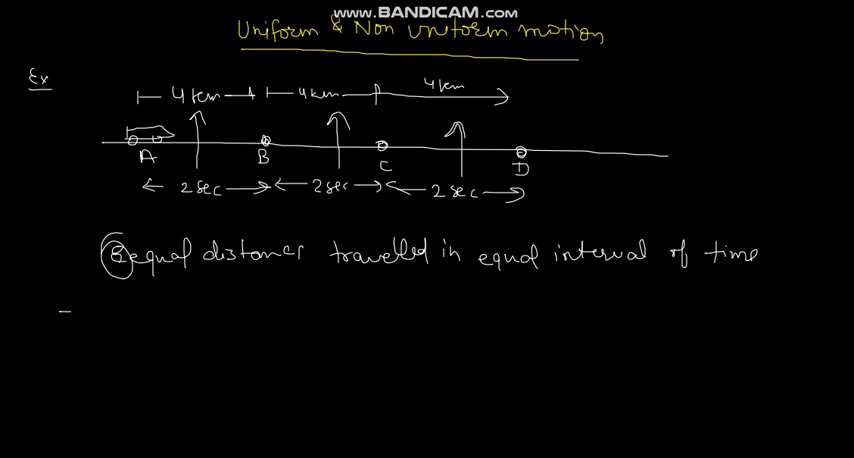
Write '⇒ 60 km/h' and '1 h =' on a new line beneath the definition
{"action": "type", "text": "⇒ 60 km/"}
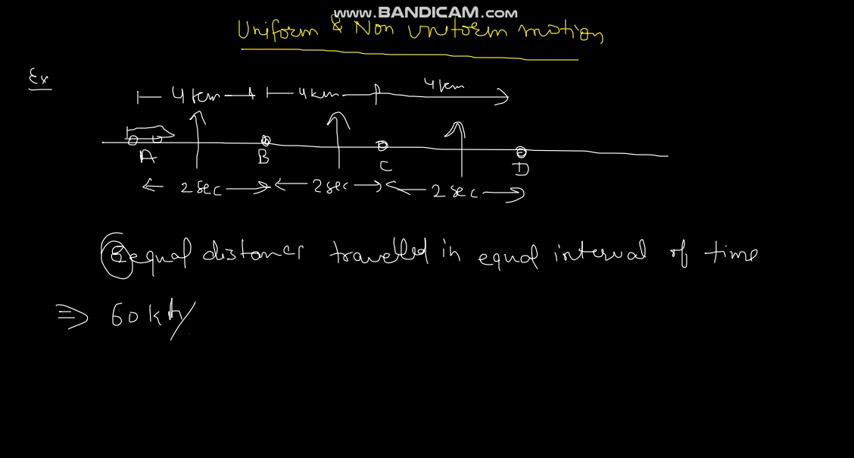
{"action": "type", "text": "h →"}
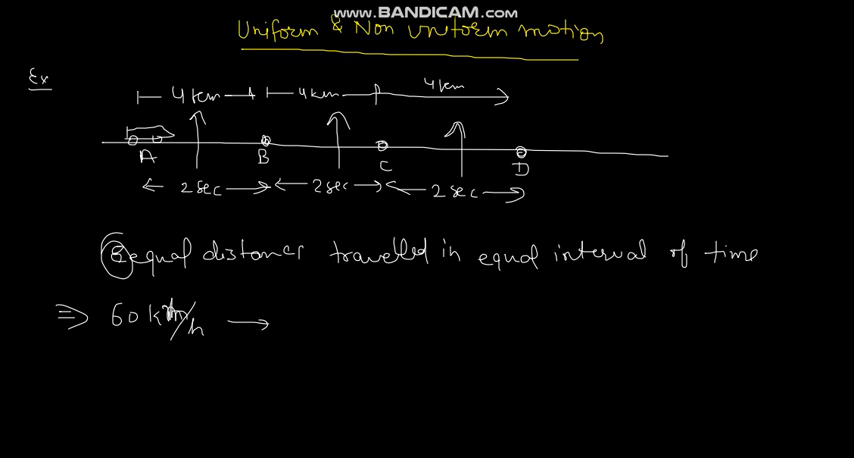
{"action": "type", "text": "1 h ="}
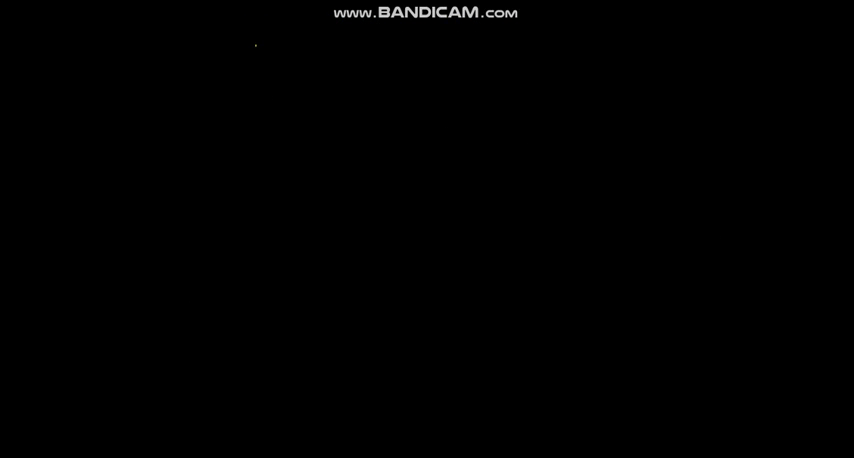
{"action": "mouse_move", "coordinate": [259, 57]}
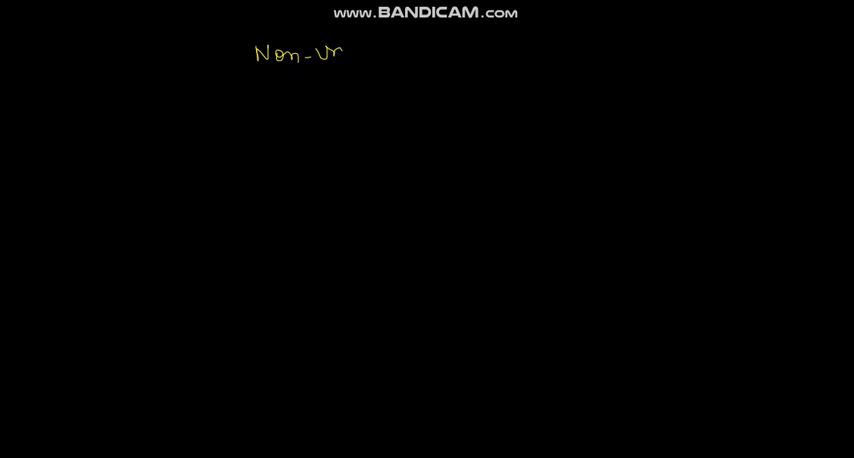
Write and underline the 'Non-Uniform motion' heading and start a circle column at right
{"action": "type", "text": "iform mol"}
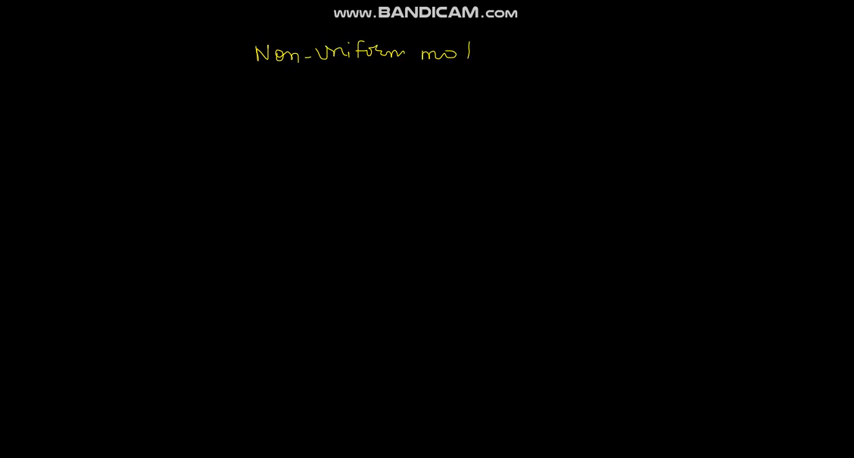
{"action": "type", "text": "tion"}
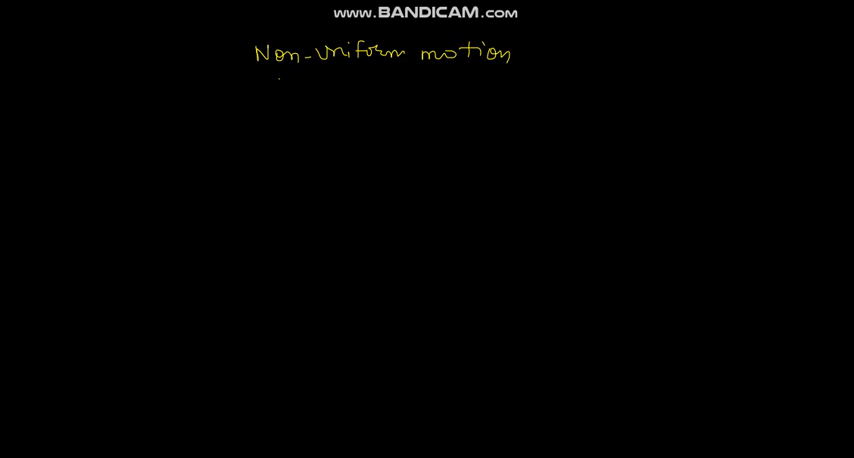
{"action": "left_click_drag", "start_coordinate": [278, 74], "coordinate": [468, 72]}
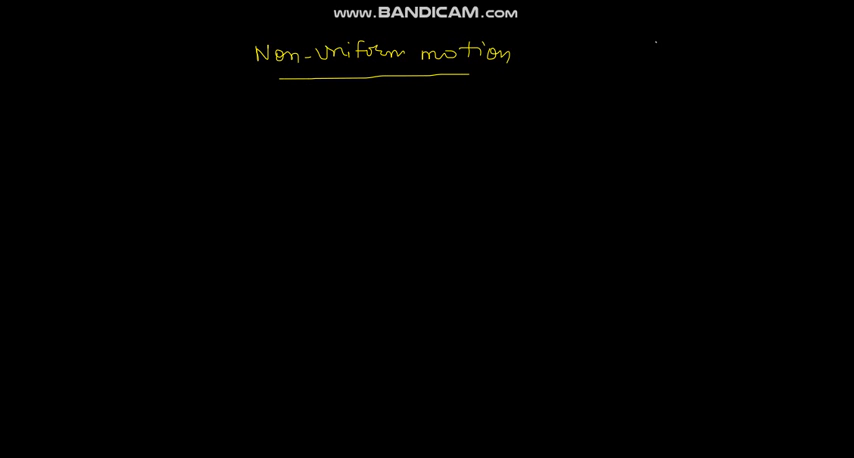
{"action": "left_click_drag", "start_coordinate": [650, 45], "coordinate": [653, 90]}
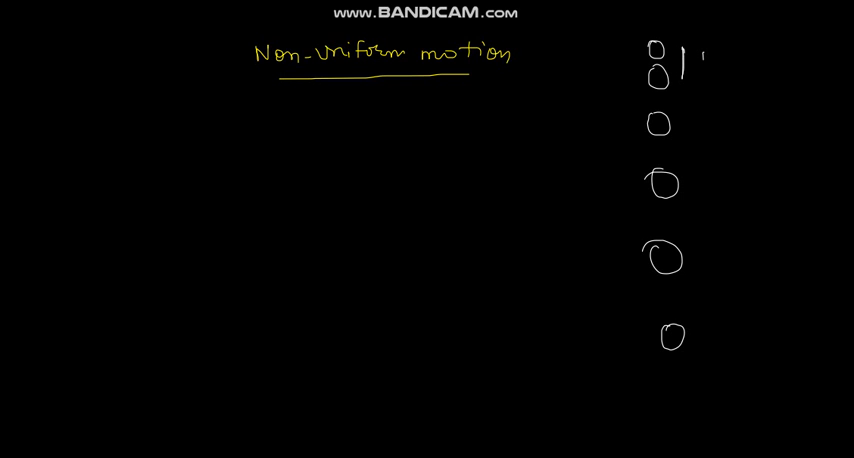
Label the circles '1 se = 2 m', '1 se = 3 m' and '1 se = 4 m'
{"action": "type", "text": "se = 2"}
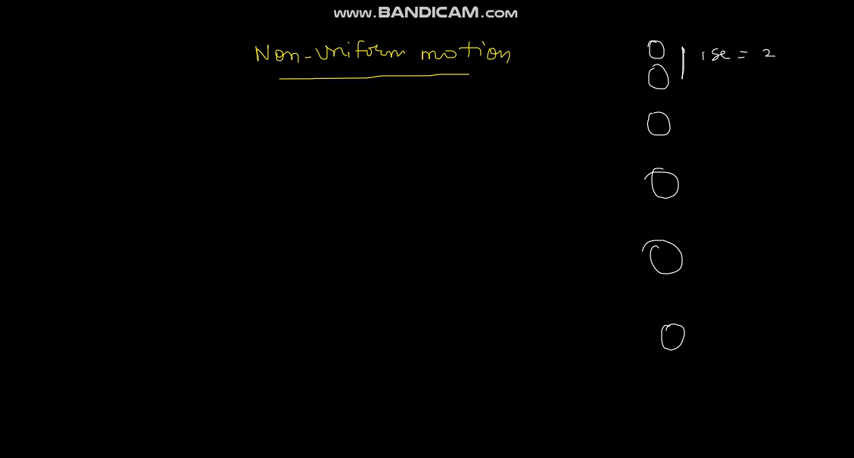
{"action": "type", "text": "m"}
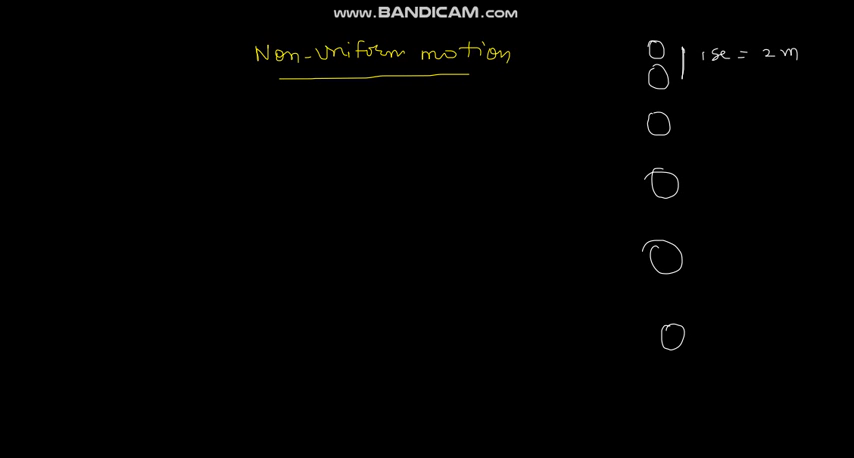
{"action": "type", "text": "1se ="}
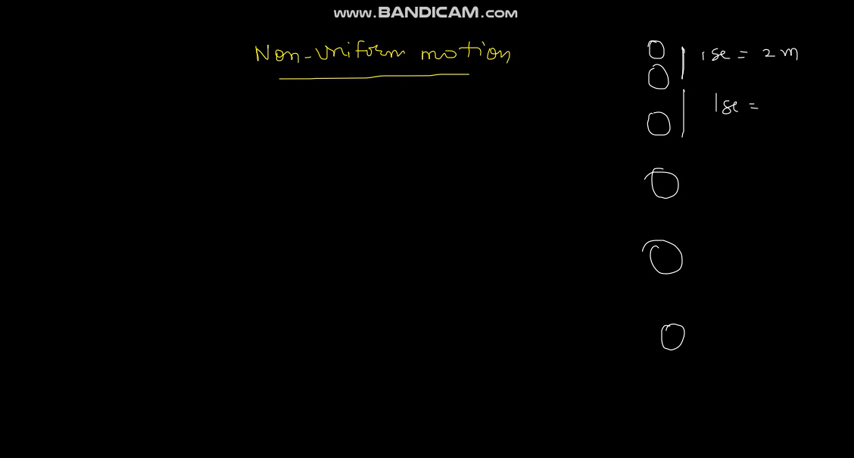
{"action": "type", "text": "3m"}
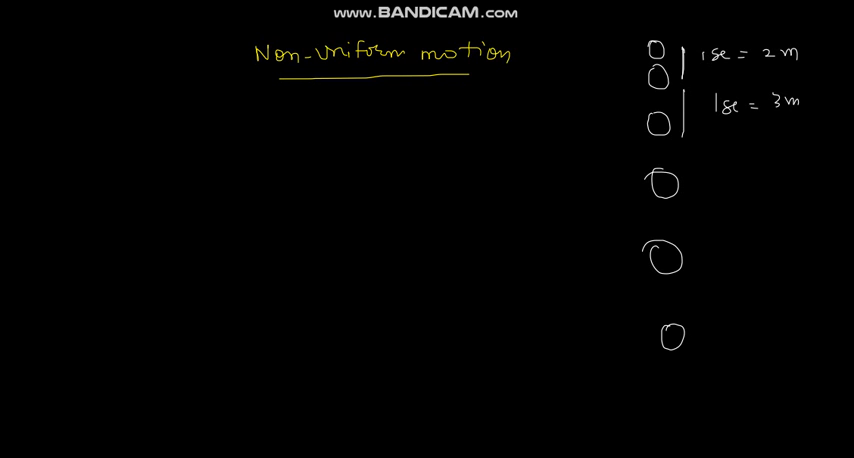
{"action": "type", "text": "1 se"}
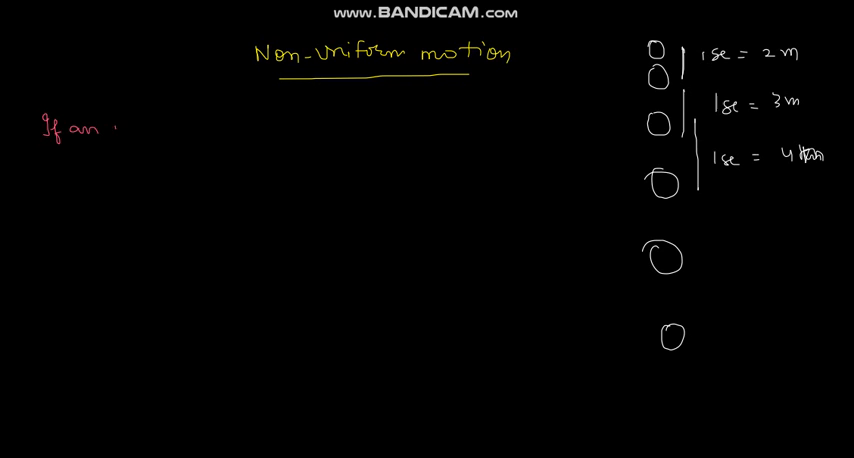
Write in red 'If an moving object covers unequal distance in equal interval of time.'
{"action": "type", "text": "moving object coveres unequal distanc"}
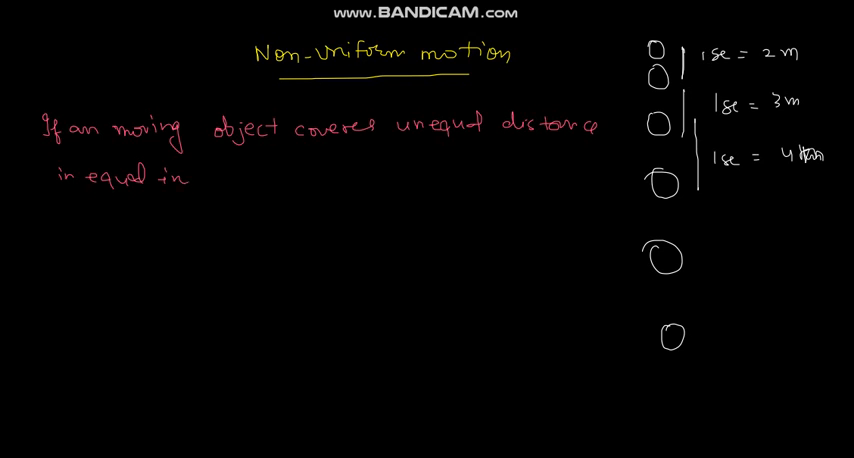
{"action": "type", "text": "erval"}
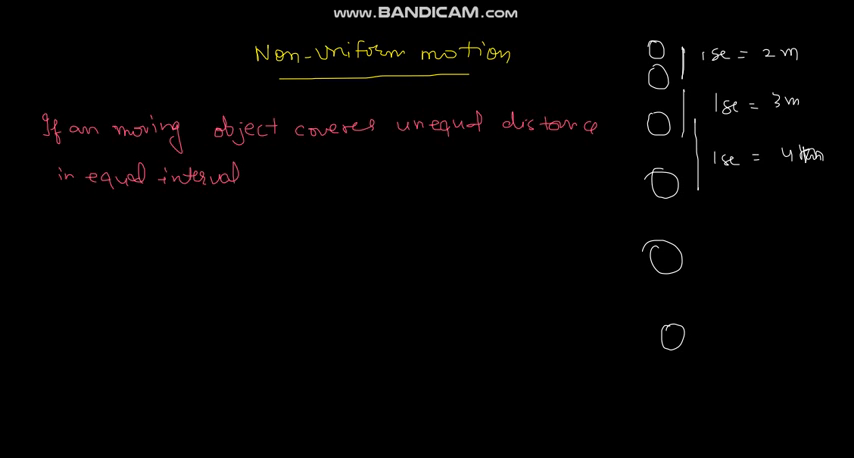
{"action": "type", "text": "of -t"}
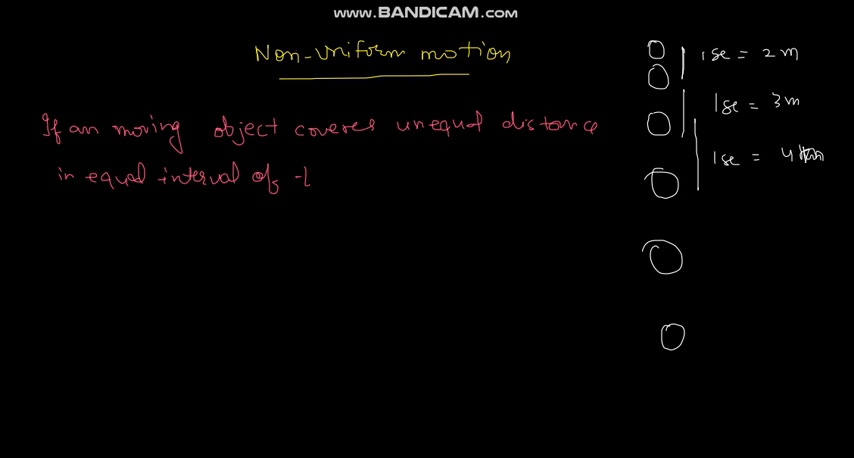
{"action": "type", "text": "time."}
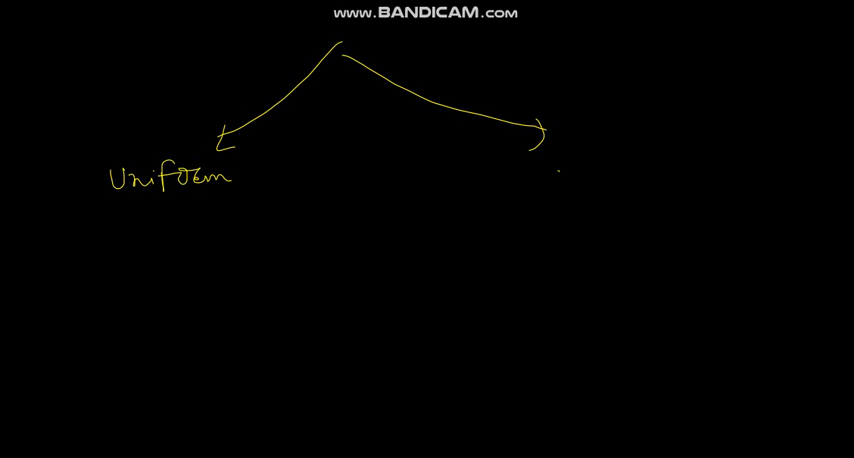
Label the Non-uniform branch, add down arrows, and write underlined 'Straight Road' and 'curved road'
{"action": "type", "text": "Non-1"}
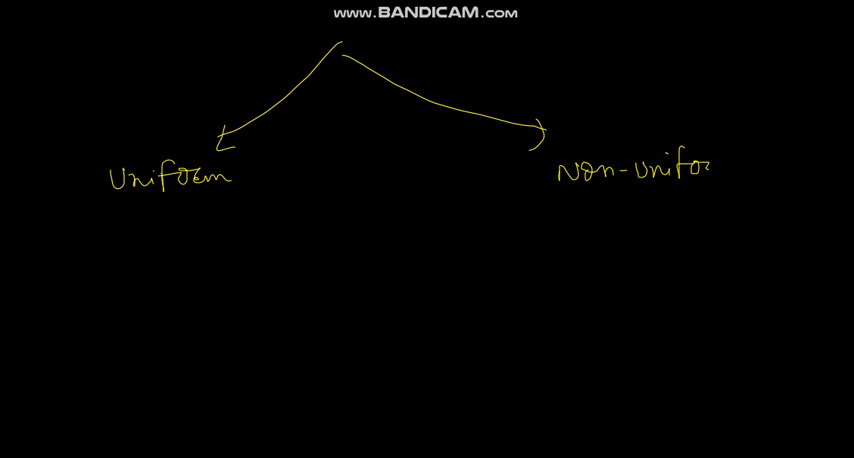
{"action": "left_click_drag", "start_coordinate": [130, 205], "coordinate": [130, 240]}
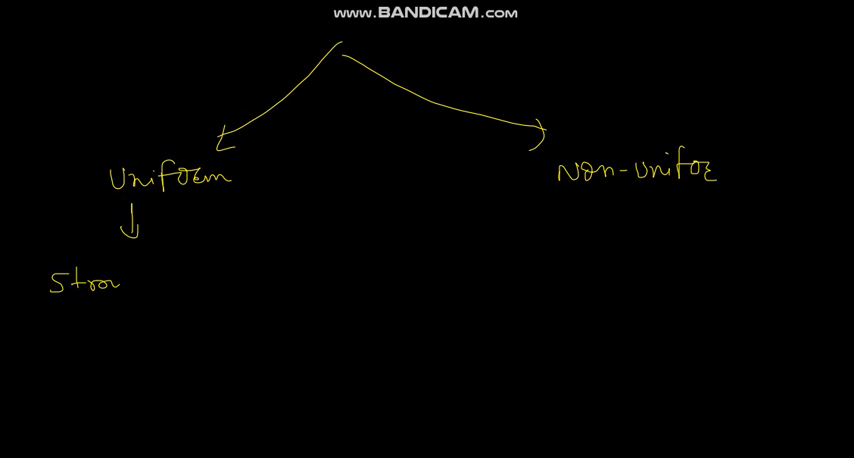
{"action": "type", "text": "ongh Re"}
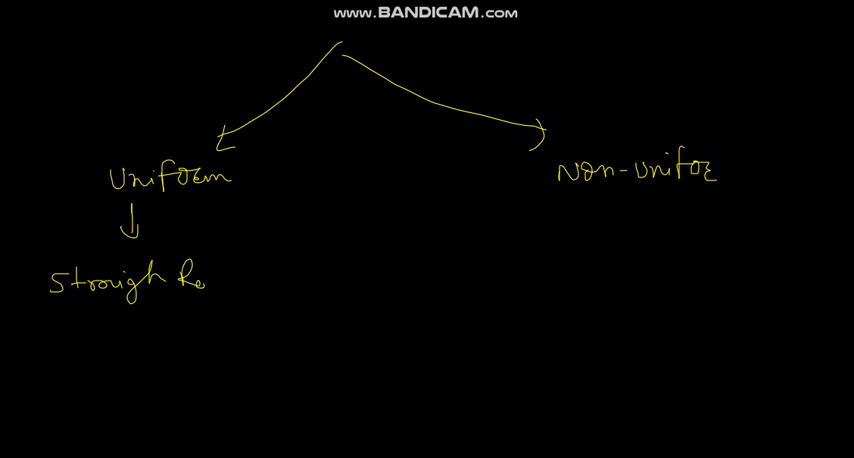
{"action": "type", "text": "oad"}
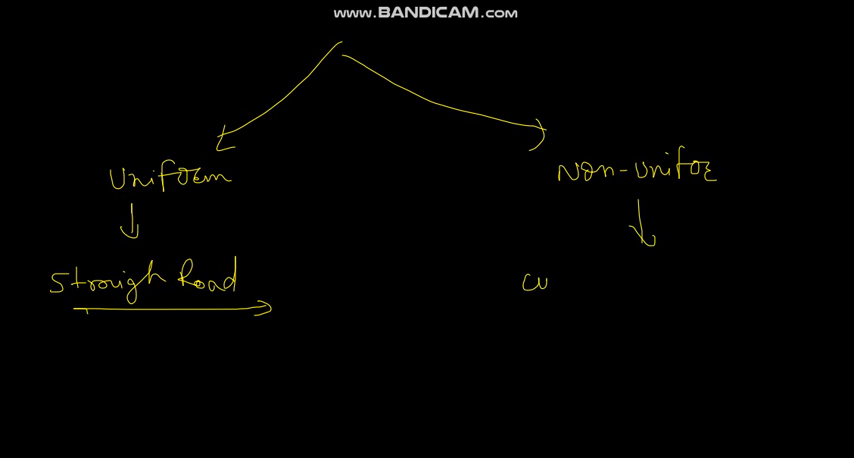
{"action": "type", "text": "curved r"}
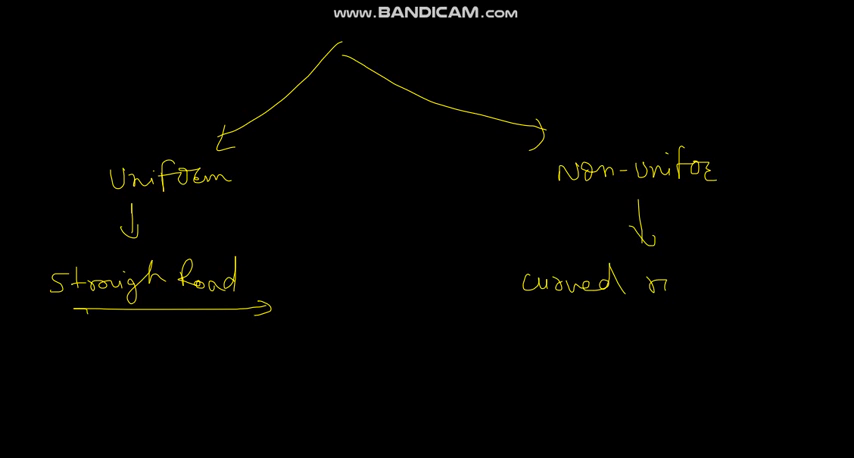
{"action": "type", "text": "road"}
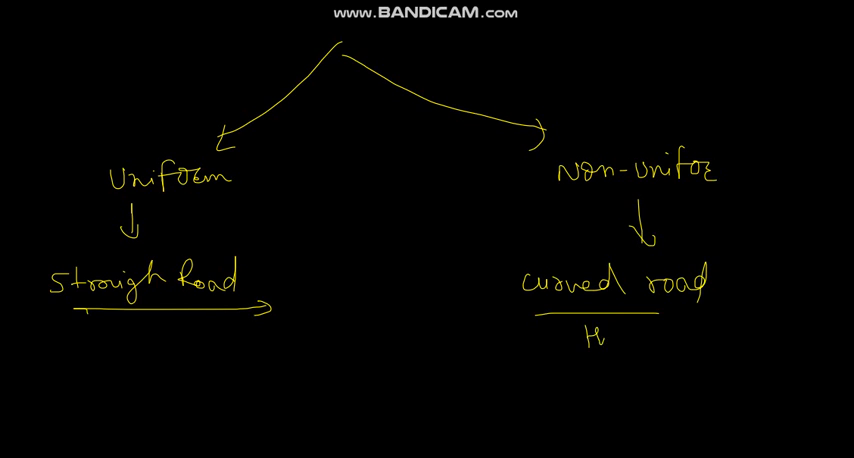